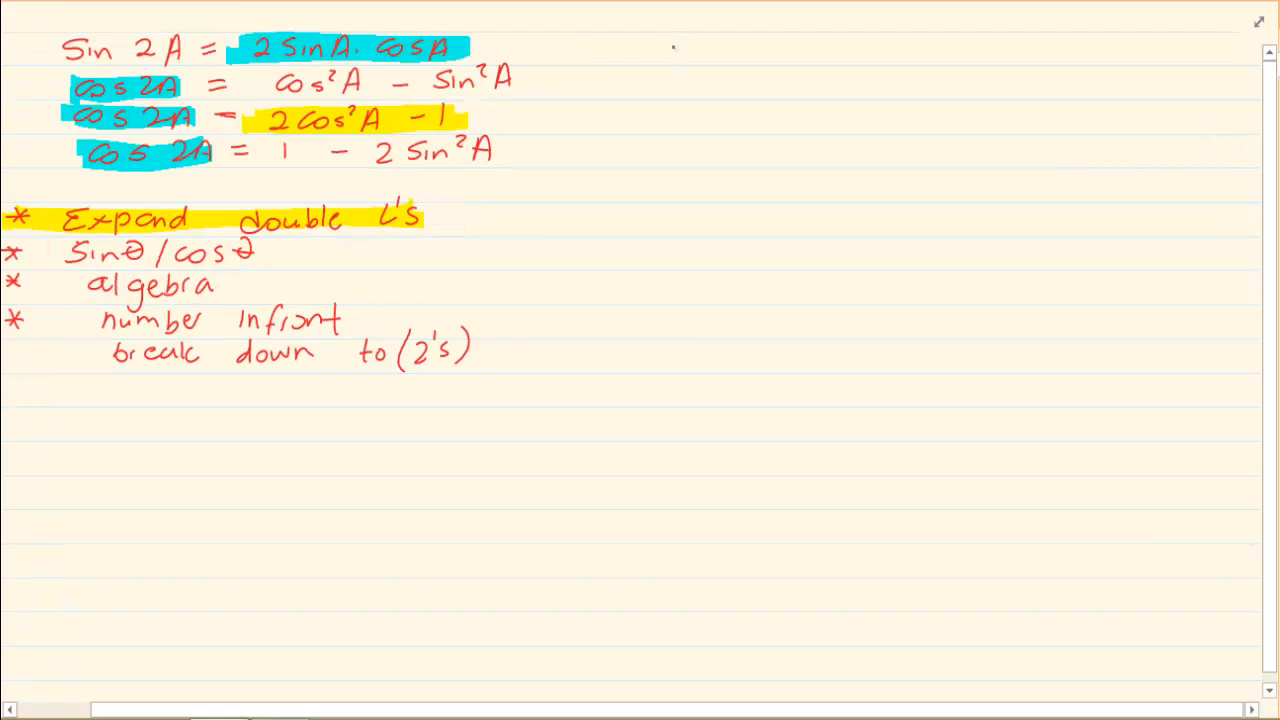
Step: Write the fraction (1 − cos2A) over sin2A equal to tanA at the top of the page
{"action": "type", "text": "1 -"}
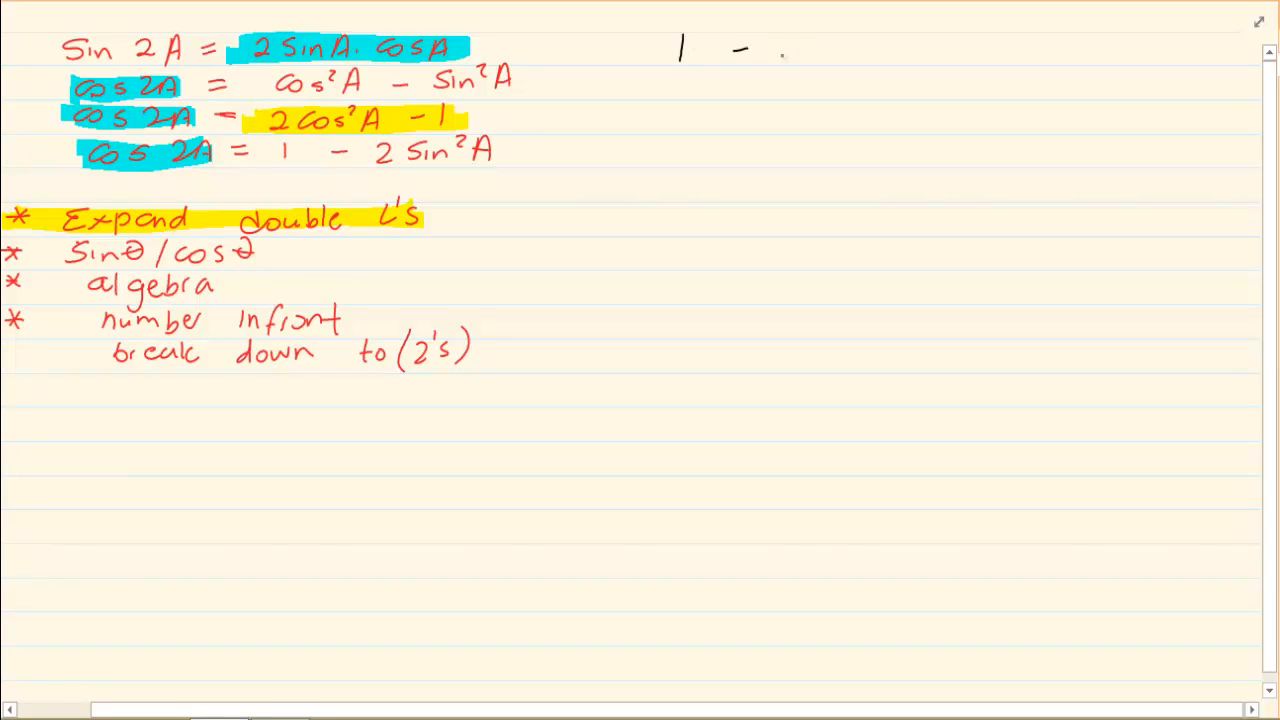
{"action": "type", "text": "cos 2A"}
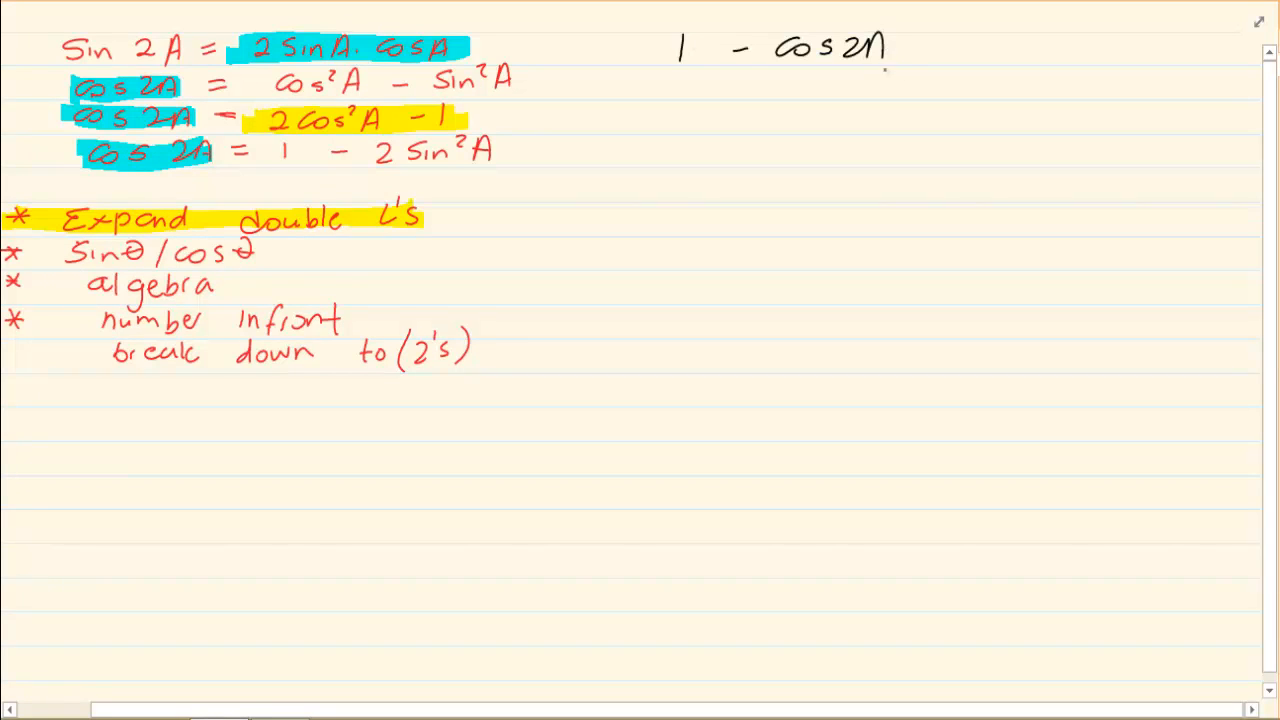
{"action": "left_click_drag", "start_coordinate": [650, 82], "coordinate": [900, 82]}
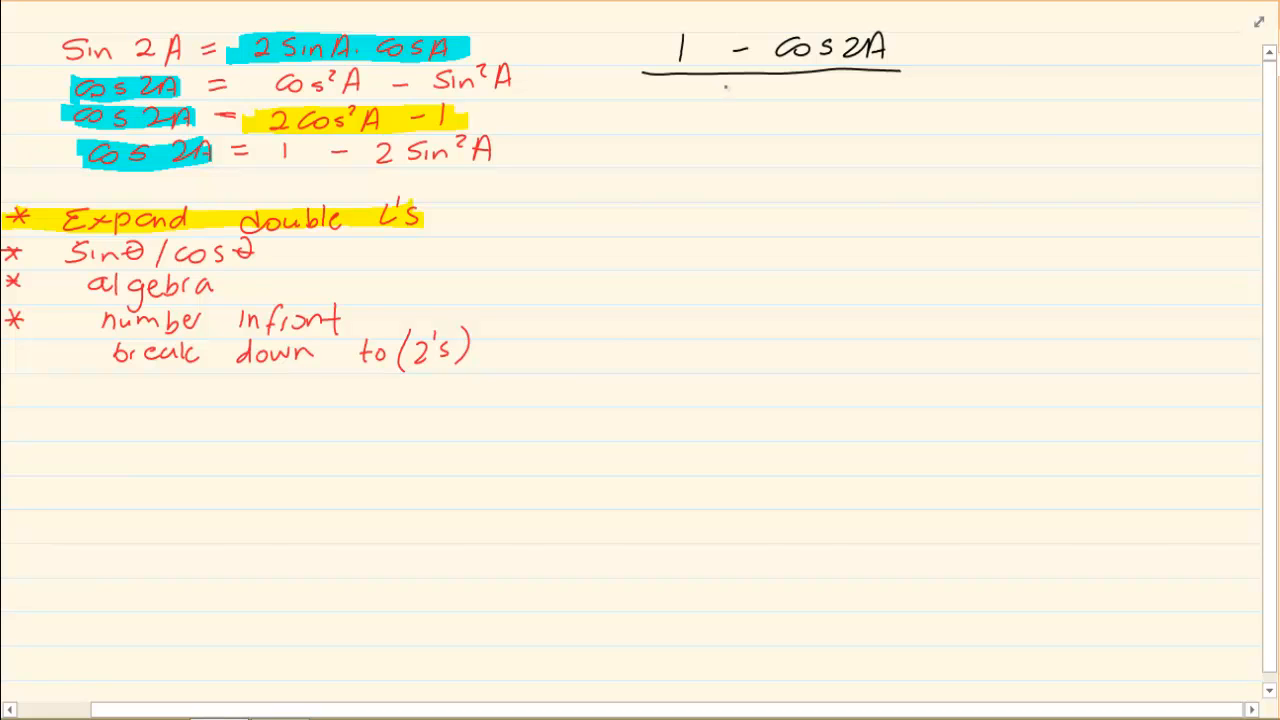
{"action": "type", "text": "Sin 2A"}
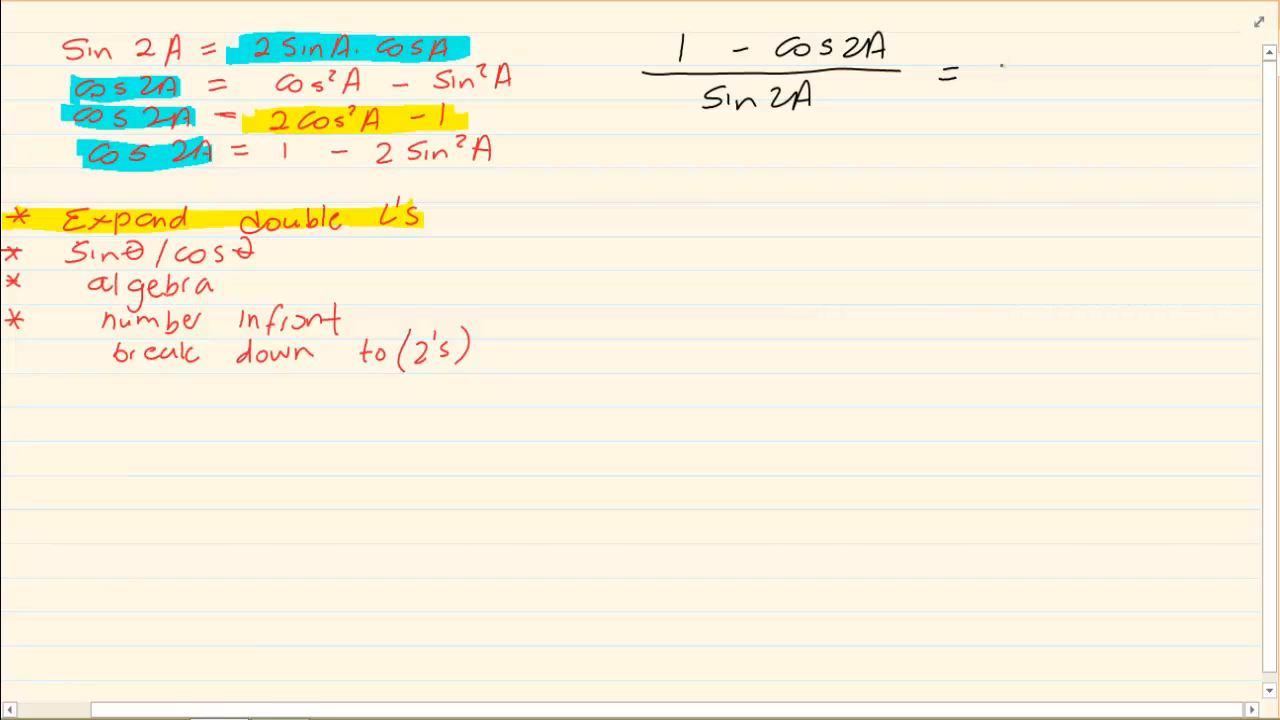
{"action": "type", "text": "tan"}
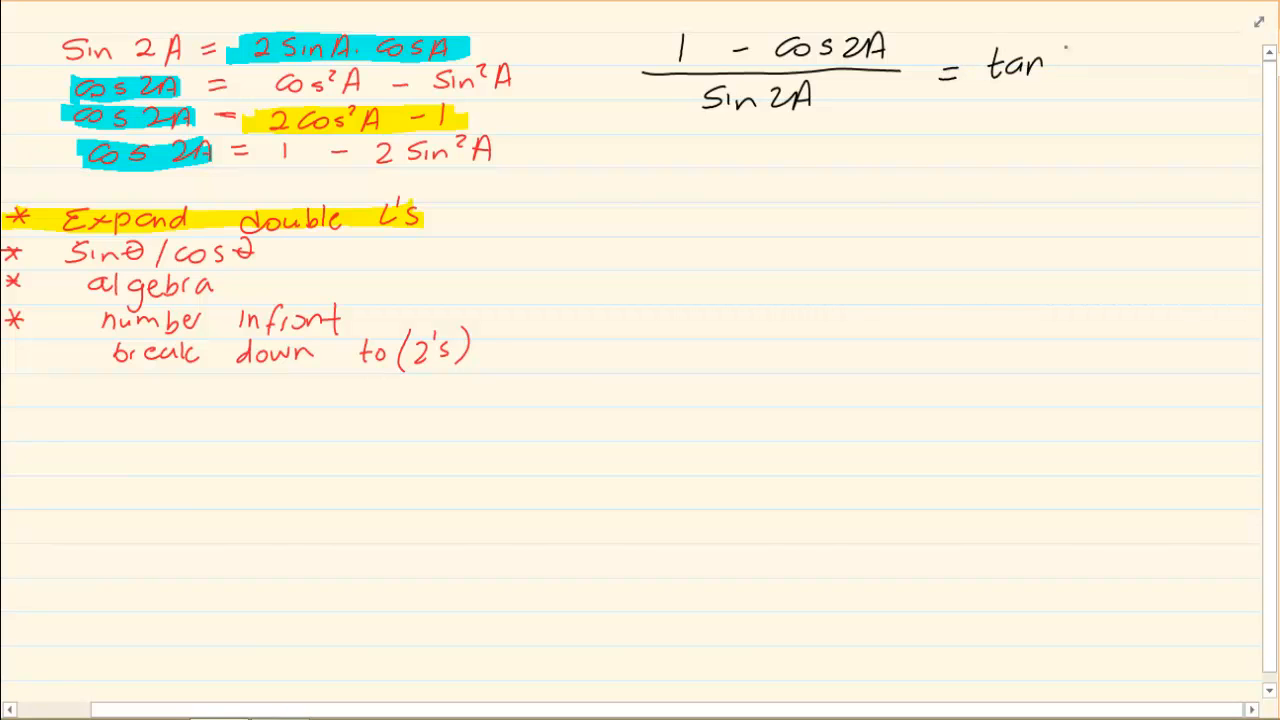
{"action": "type", "text": "A"}
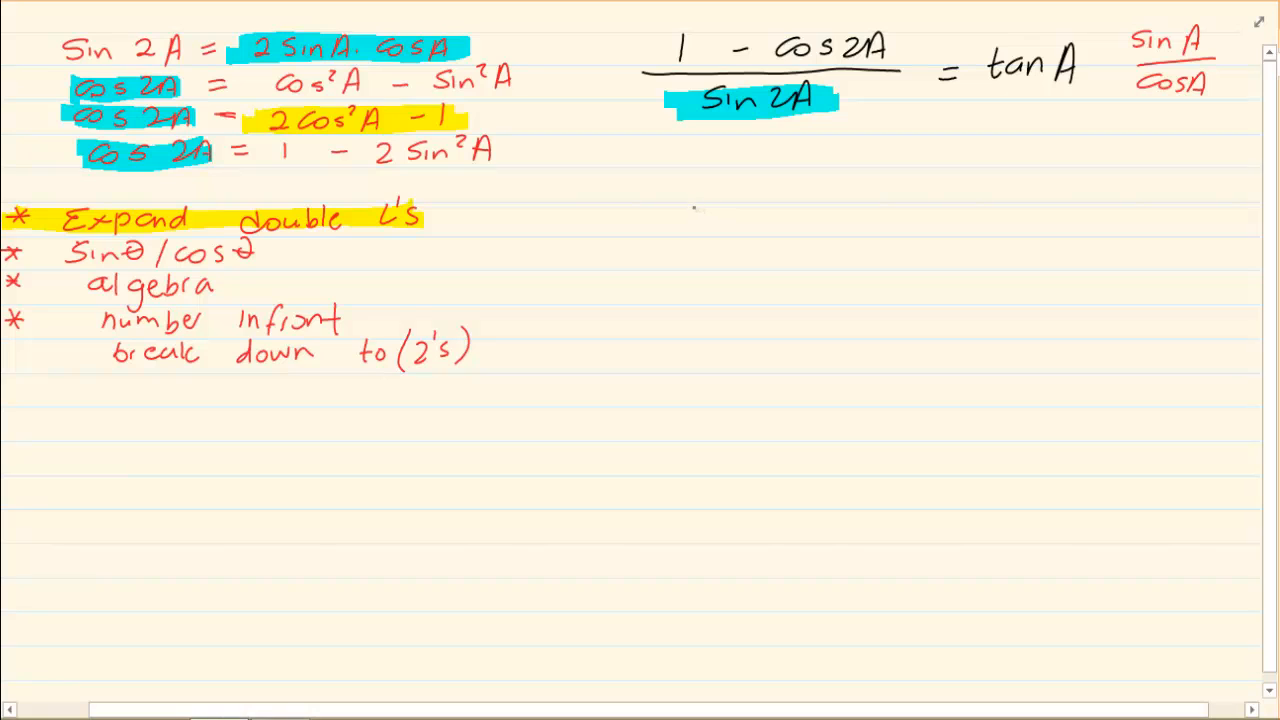
Step: Start the next line with denominator 2 sinA·cosA under a new fraction bar
{"action": "type", "text": "2 S"}
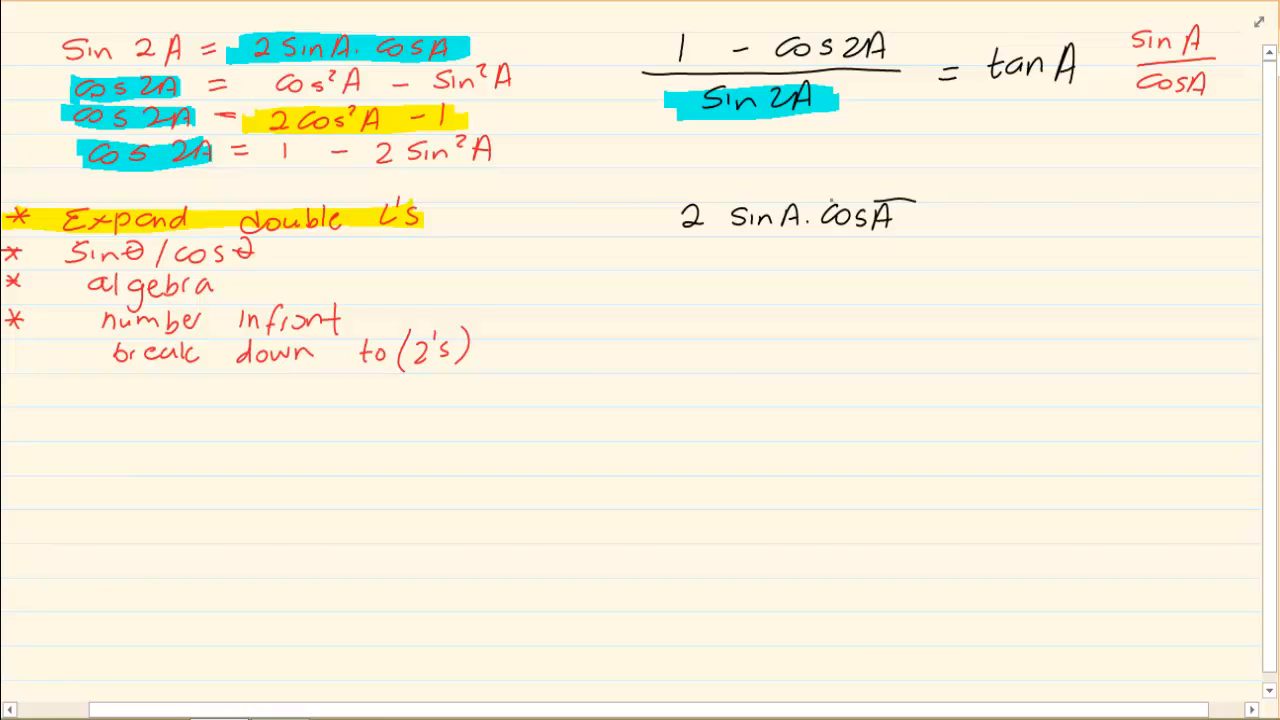
{"action": "left_click_drag", "start_coordinate": [620, 204], "coordinate": [910, 204]}
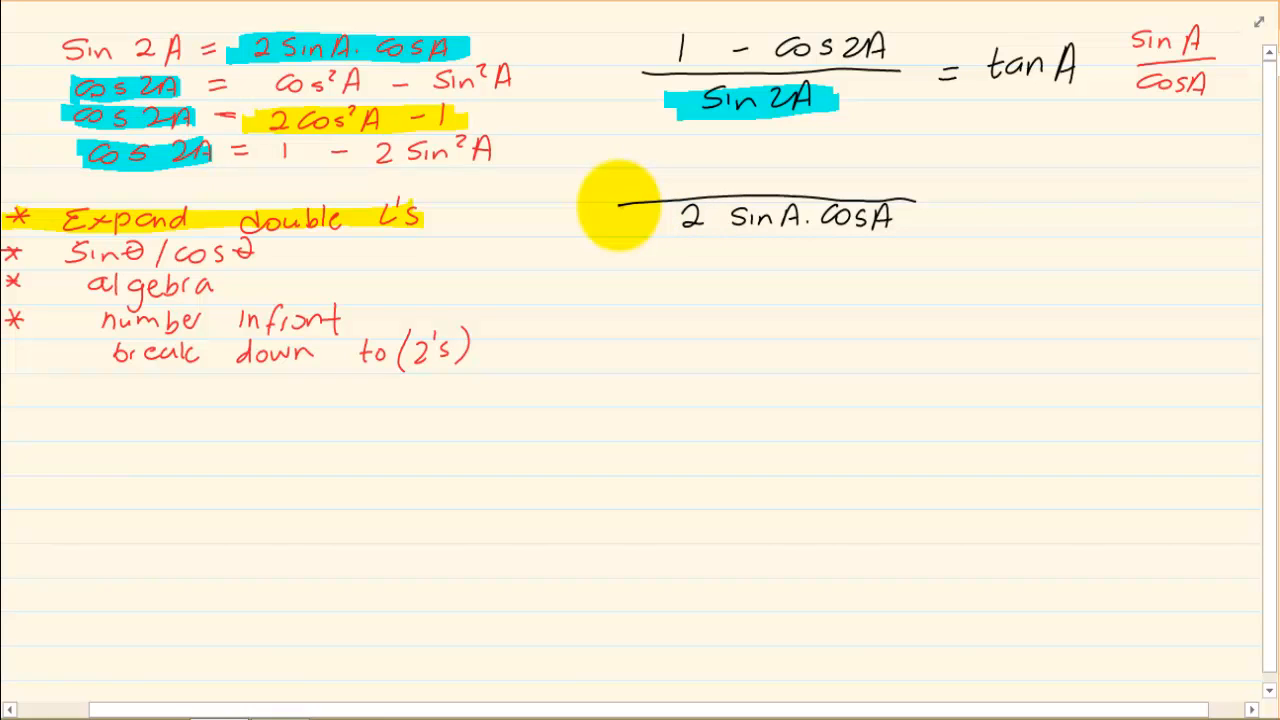
{"action": "mouse_move", "coordinate": [1190, 16]}
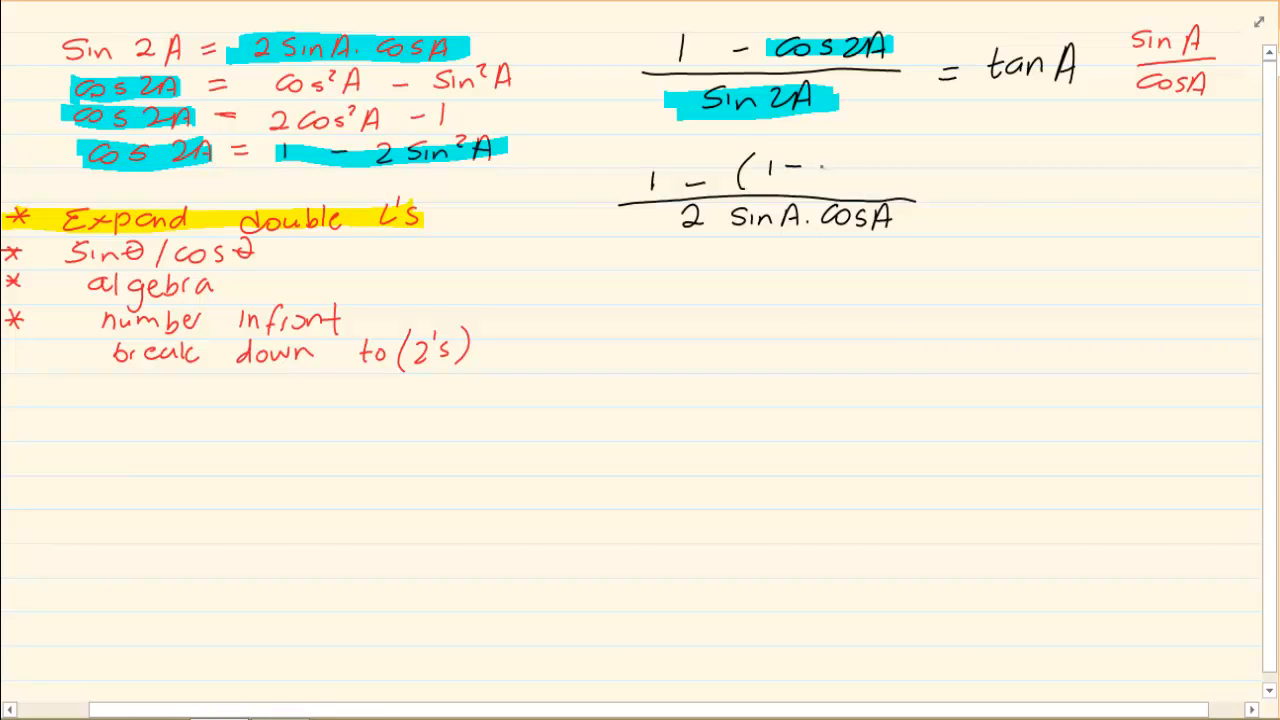
Step: Write 1 − (1 − 2sin²A), expand to 1 − 1 + 2sin²A over 2 sinA·cosA, and begin 2sin²A over 2 sinA·cosA
{"action": "type", "text": "2Sin"}
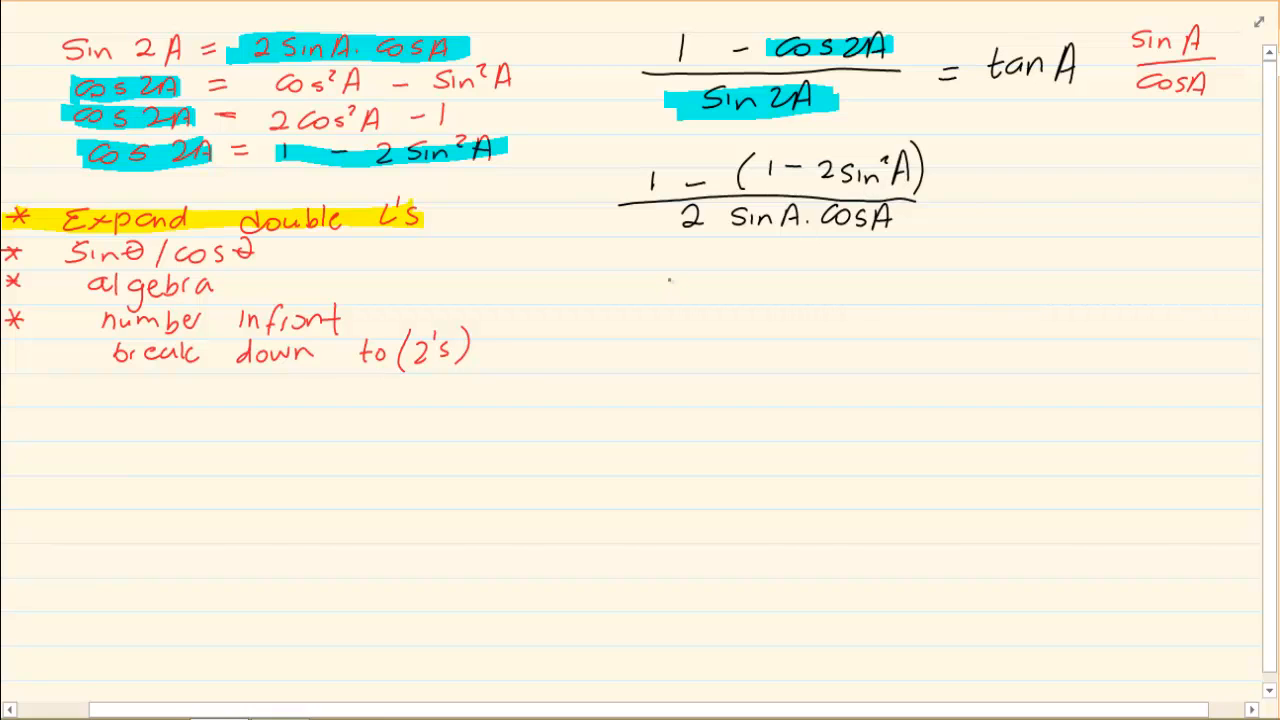
{"action": "type", "text": "1 - 1"}
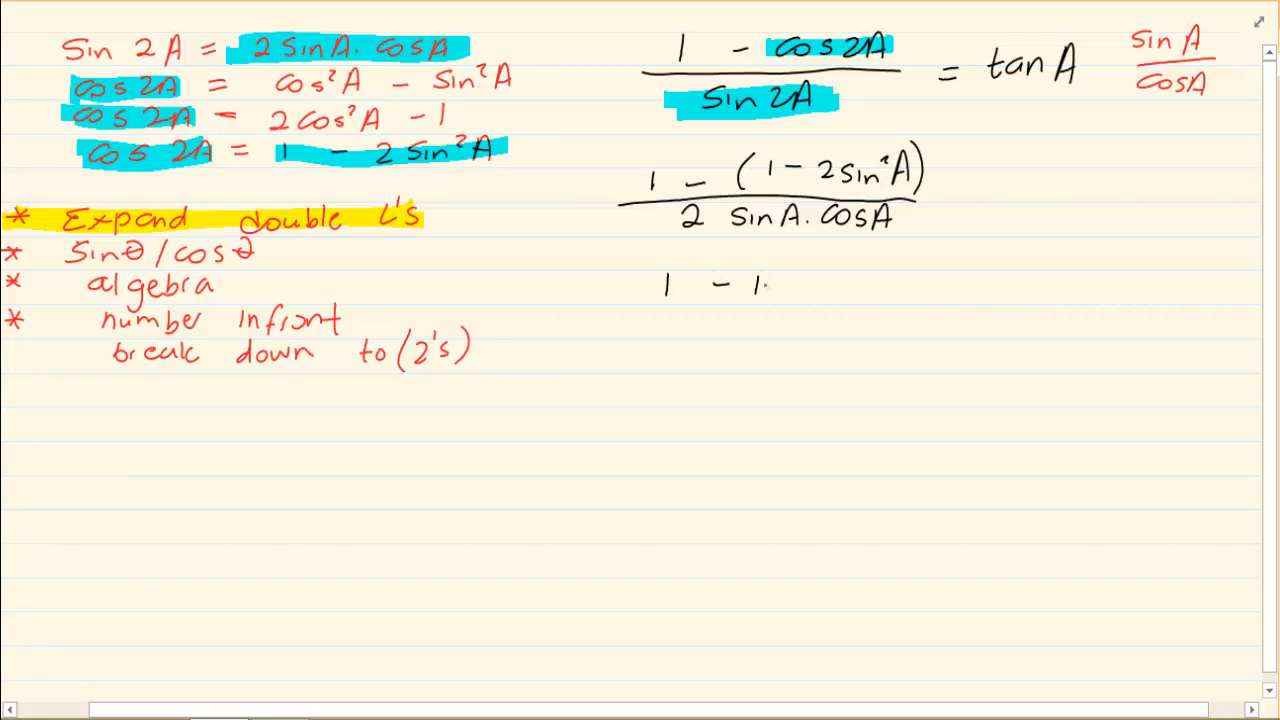
{"action": "type", "text": "+ 2s"}
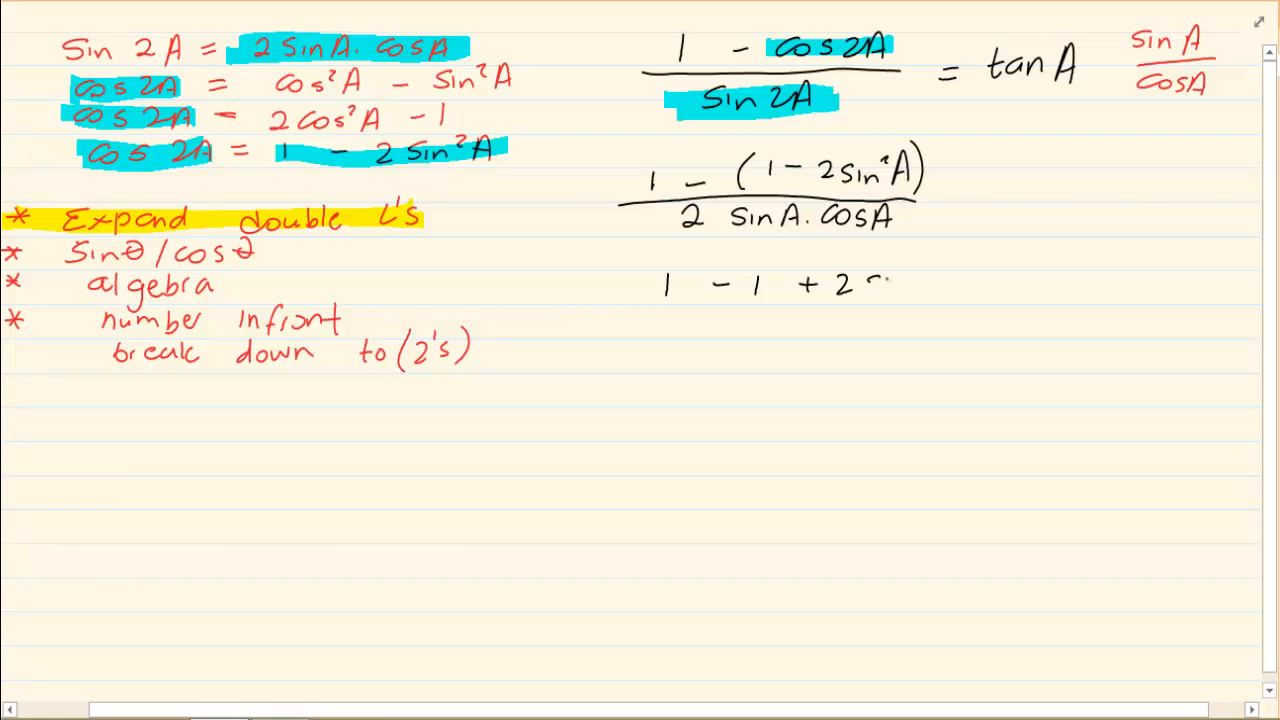
{"action": "type", "text": "sin²A"}
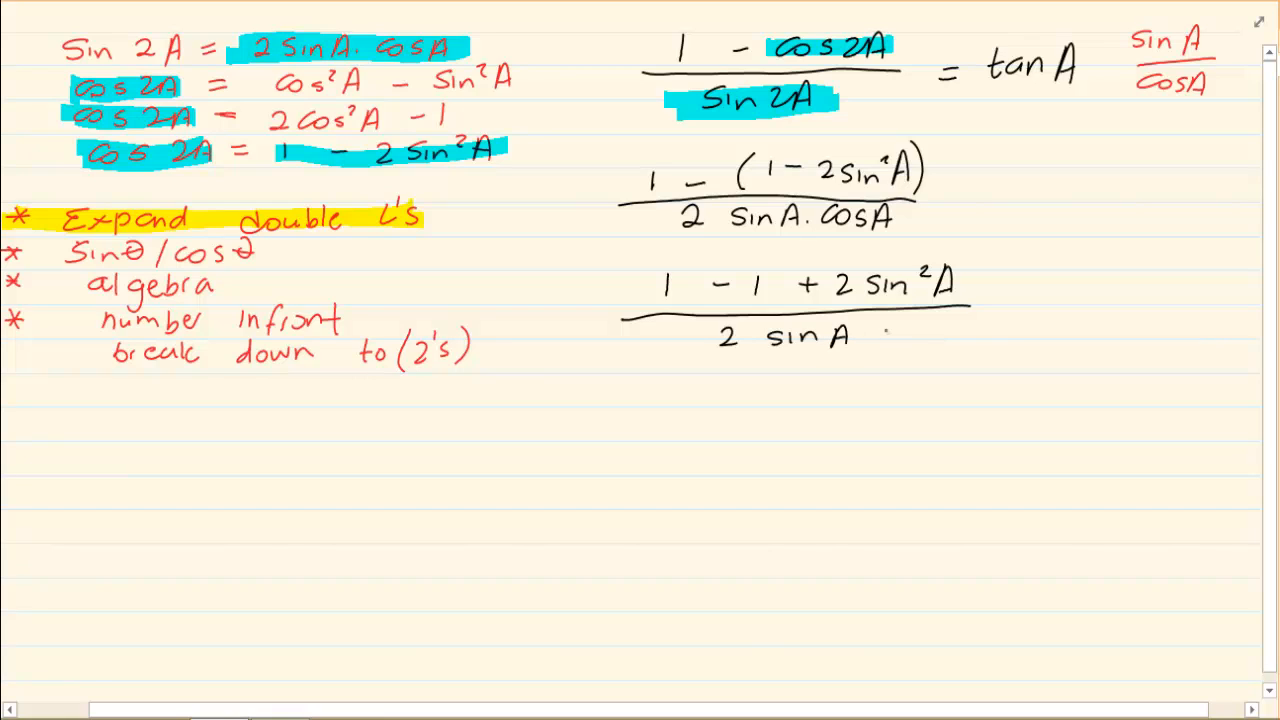
{"action": "type", "text": "CosA"}
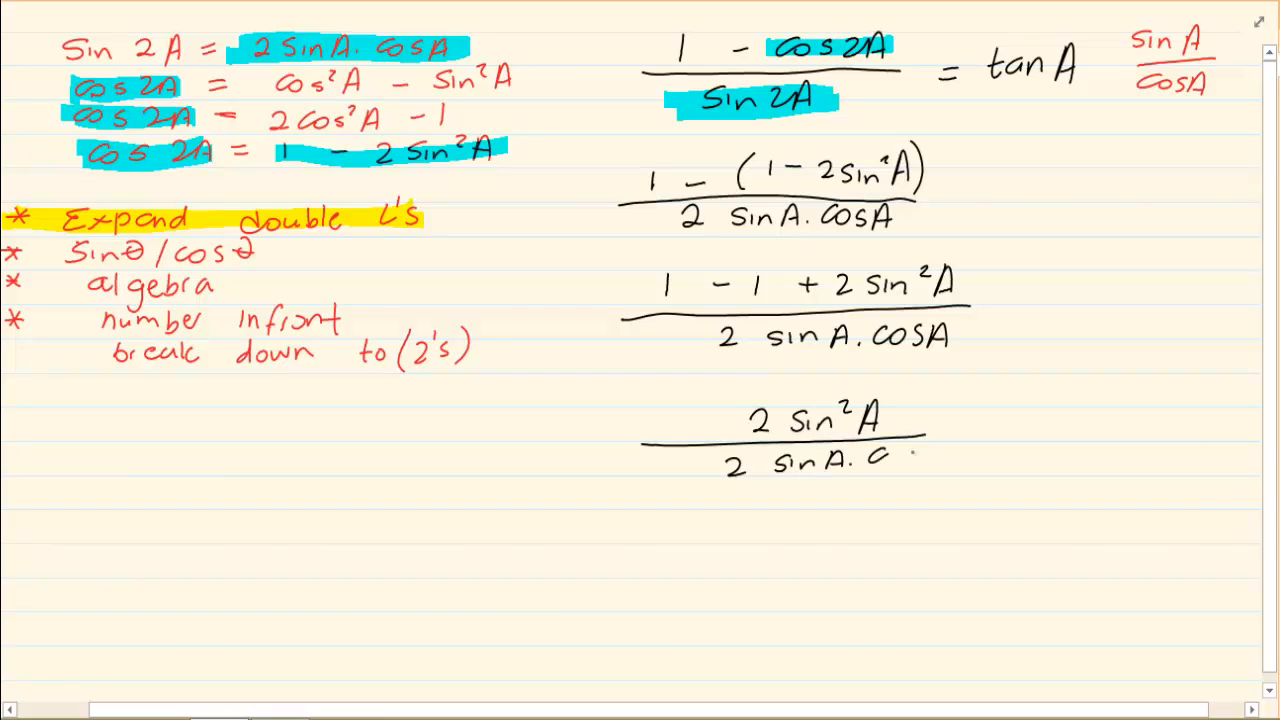
Step: Finish cosA in the denominator and strike through a common sinA from top and bottom
{"action": "type", "text": "sA"}
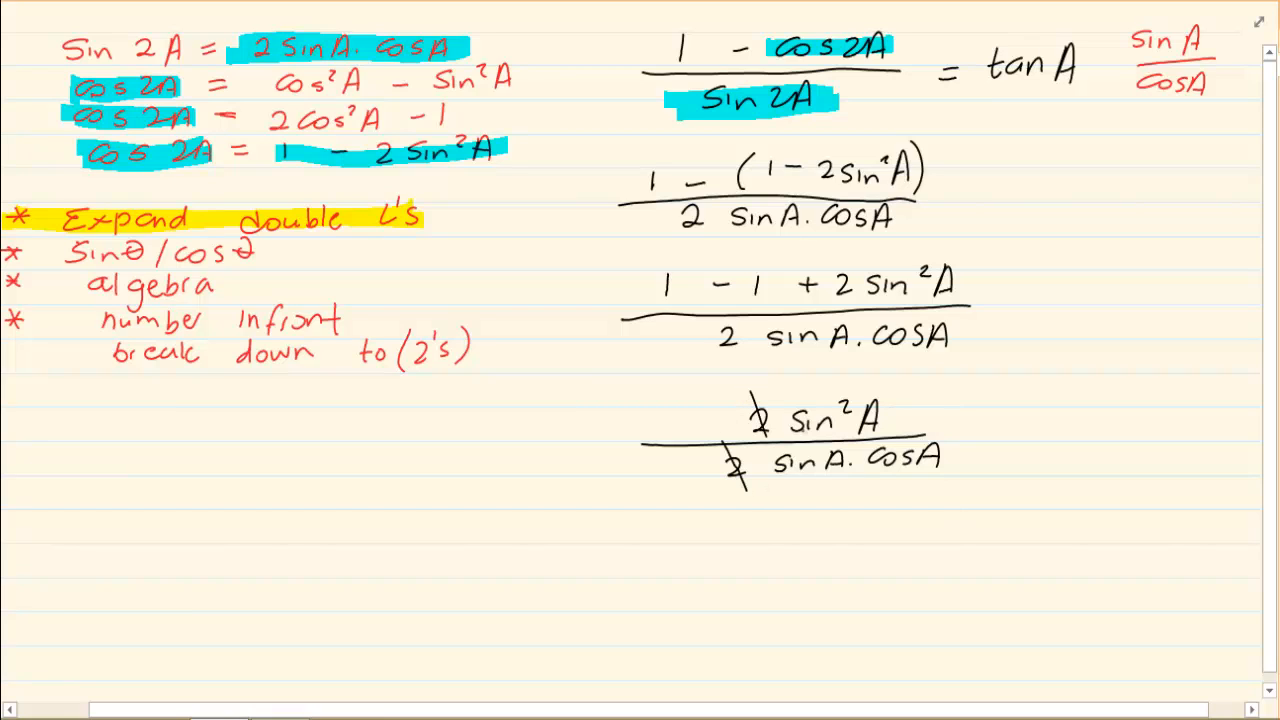
{"action": "left_click_drag", "start_coordinate": [840, 400], "coordinate": [850, 490]}
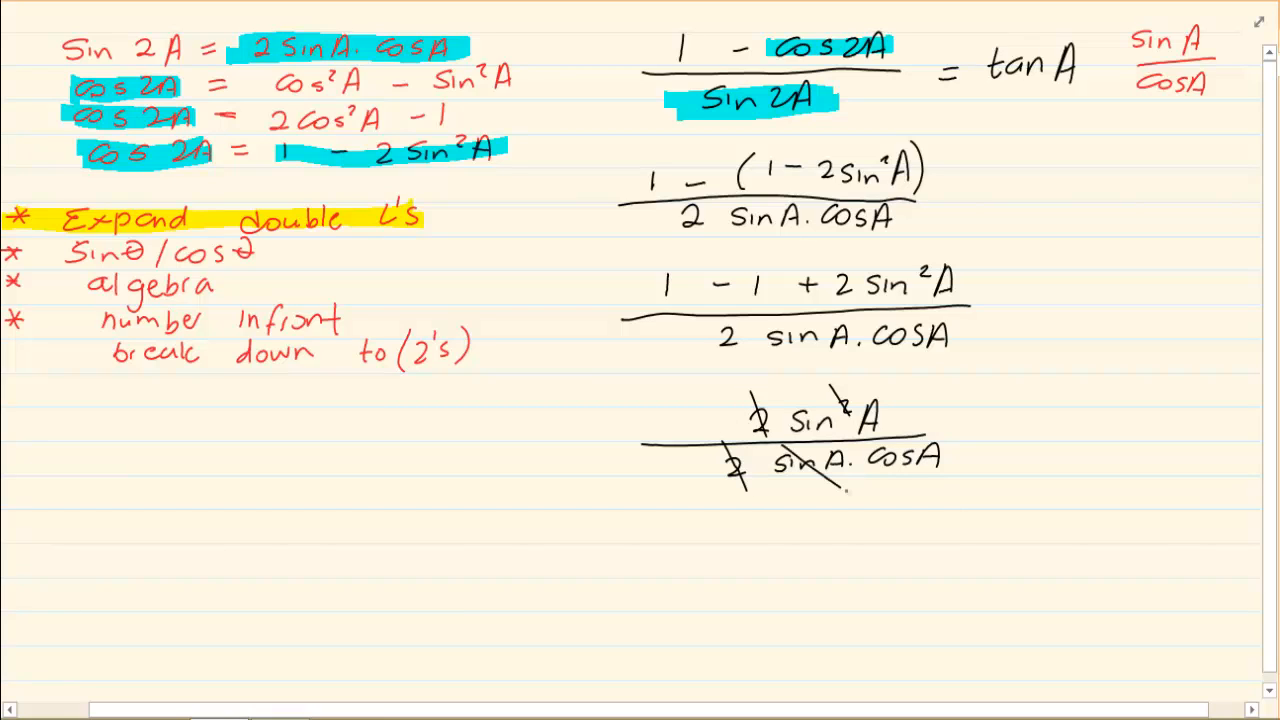